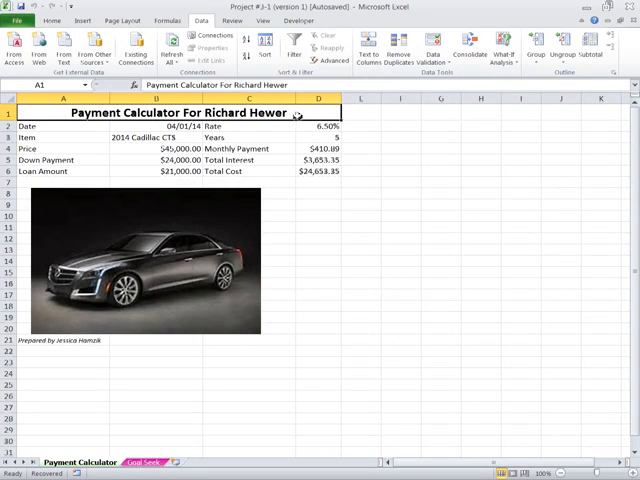
Review the calculator title and the Loan Amount, Rate, Total Interest and Total Cost labels
left_click(62, 124)
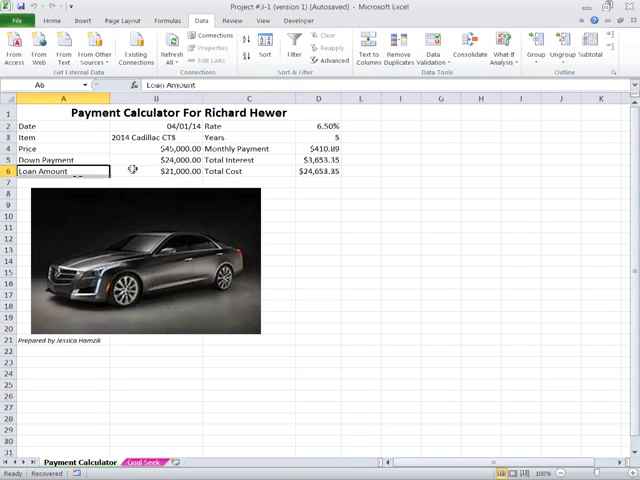
left_click(250, 126)
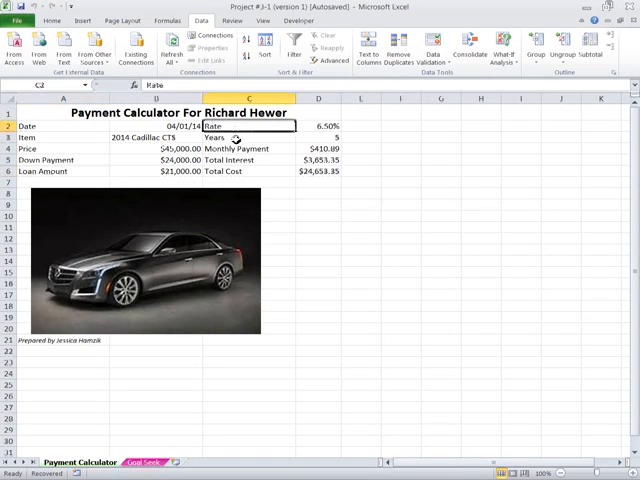
left_click(247, 160)
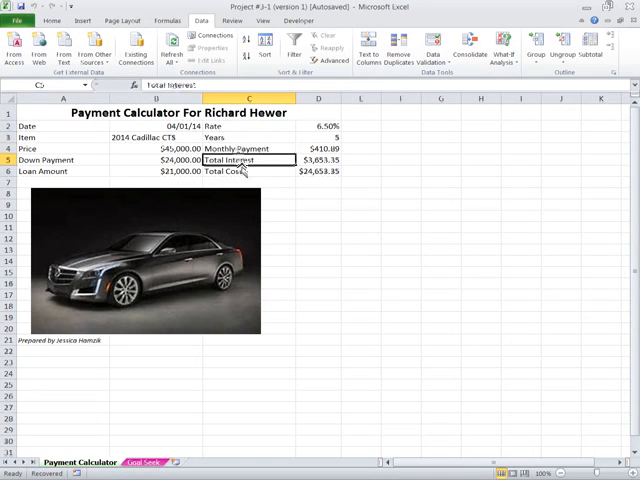
left_click(238, 171)
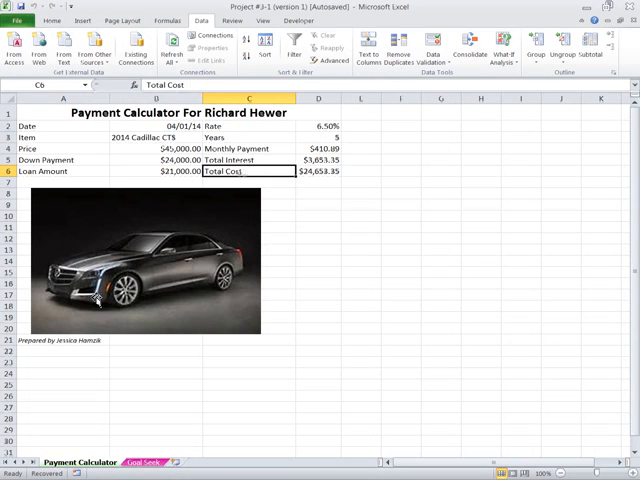
left_click(50, 340)
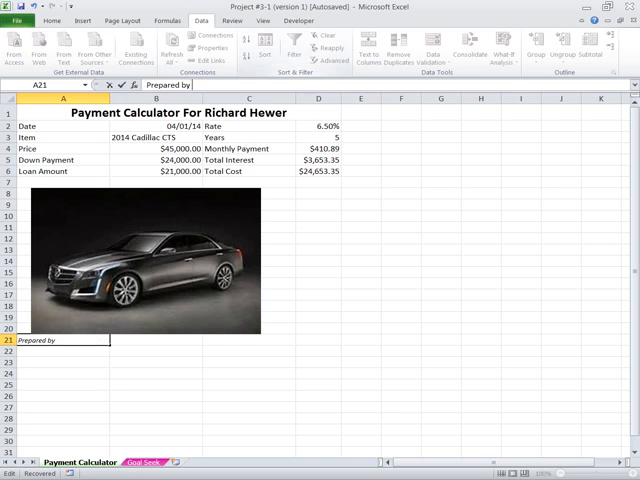
Change the credit line to read 'Prepared by Richard Hewer'
type("R")
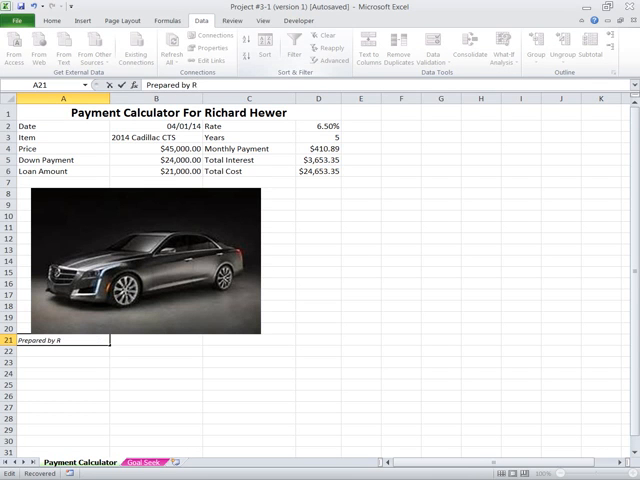
type("ichard He")
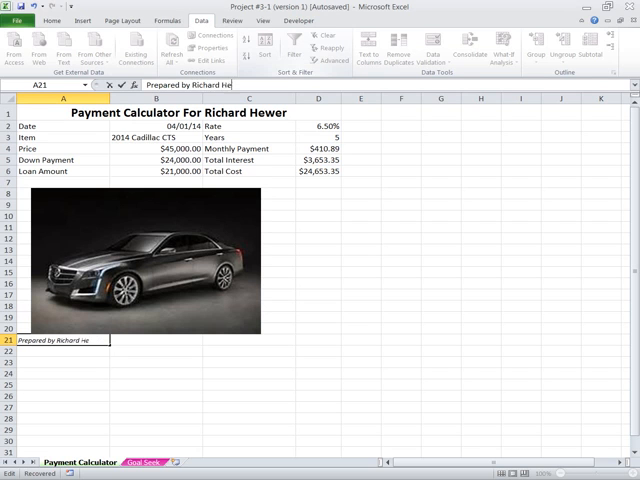
type("wer")
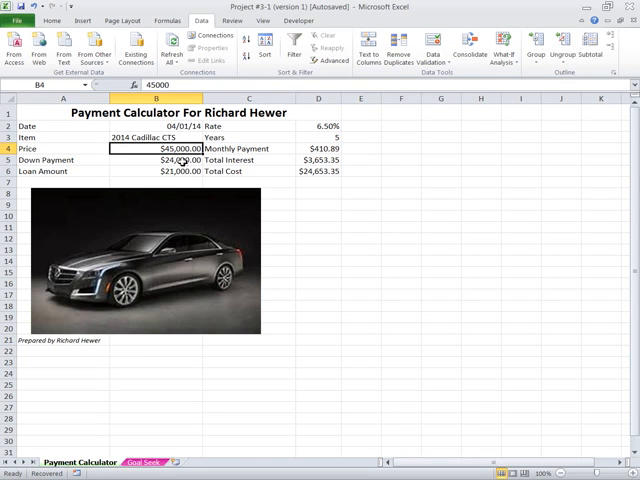
Set the down payment to $10,000, then check the price, interest rate and years
left_click(155, 160)
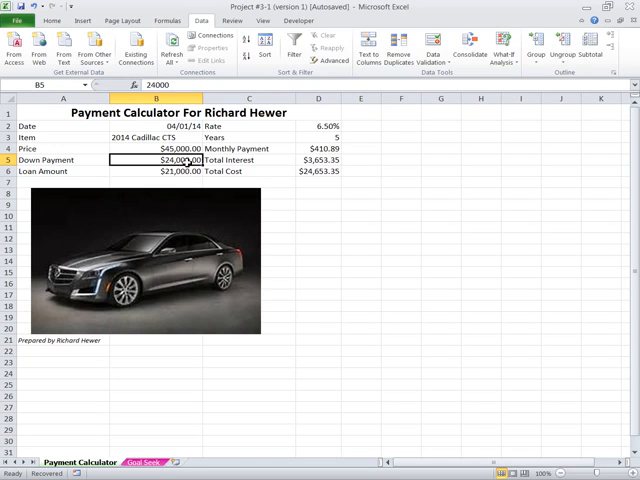
type("100")
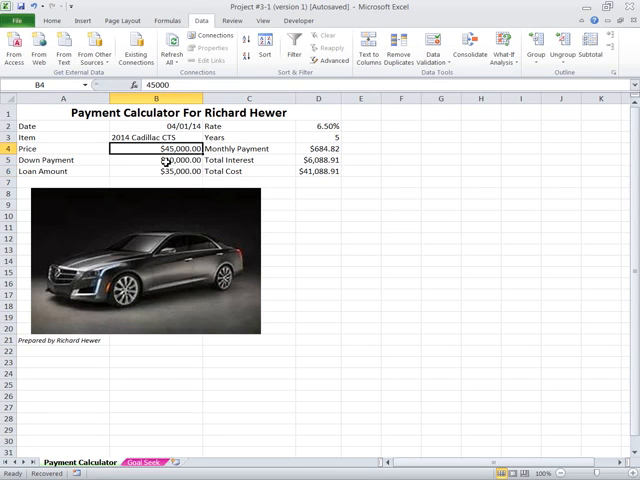
left_click(155, 170)
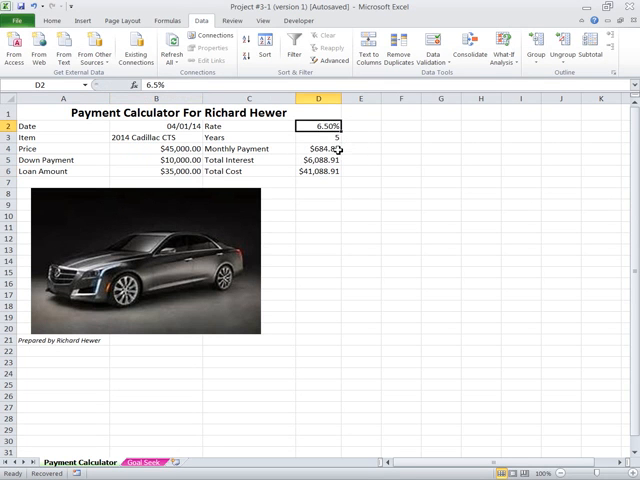
left_click(318, 137)
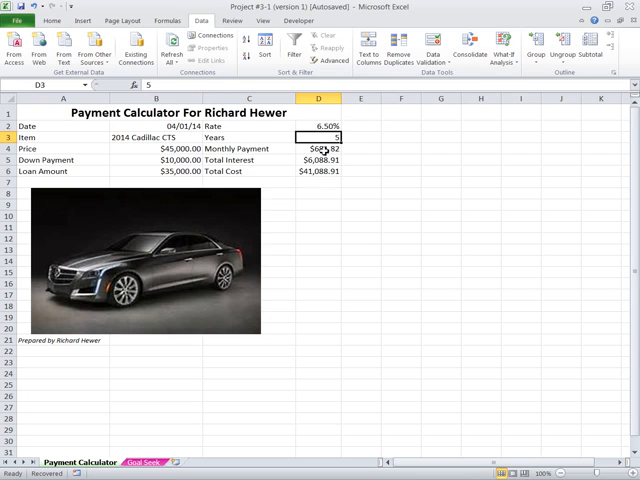
left_click(318, 148)
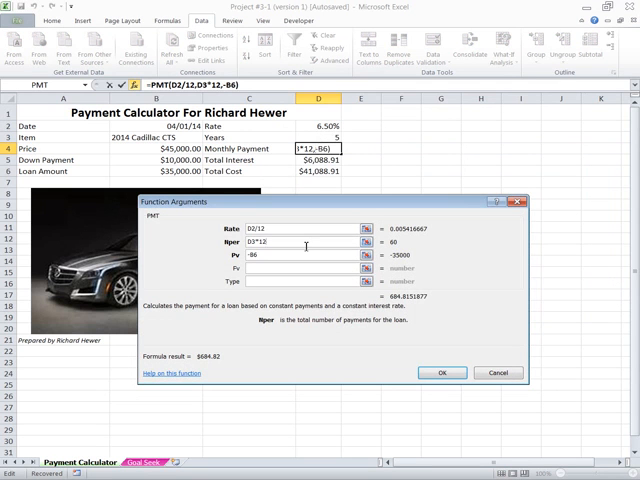
mouse_move(281, 258)
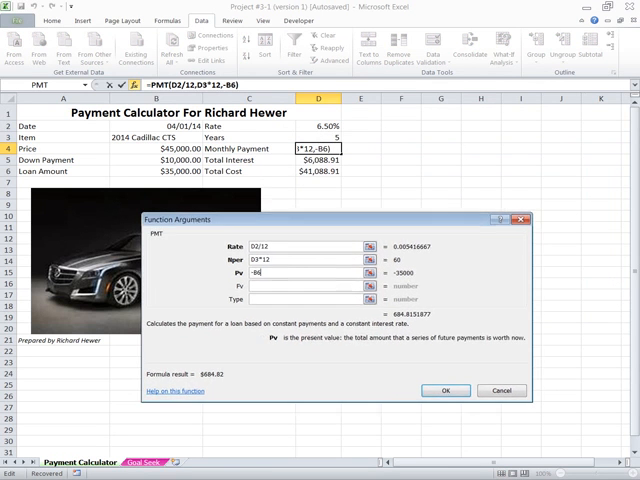
mouse_move(158, 170)
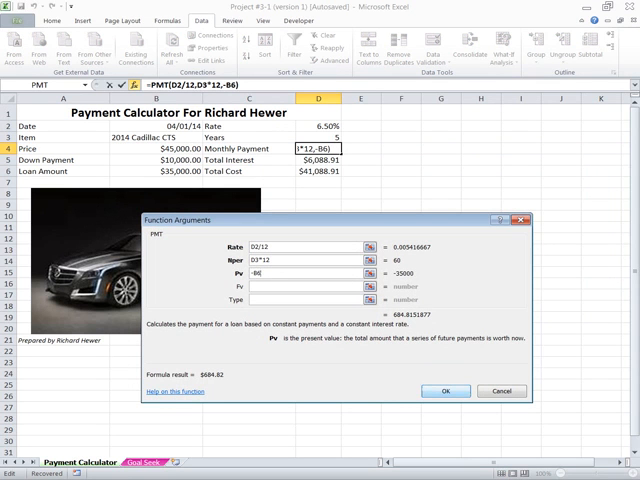
Confirm the D4 PMT formula (Rate D2/12, Nper D3*12, Pv -B6) giving $684.82
left_click(446, 391)
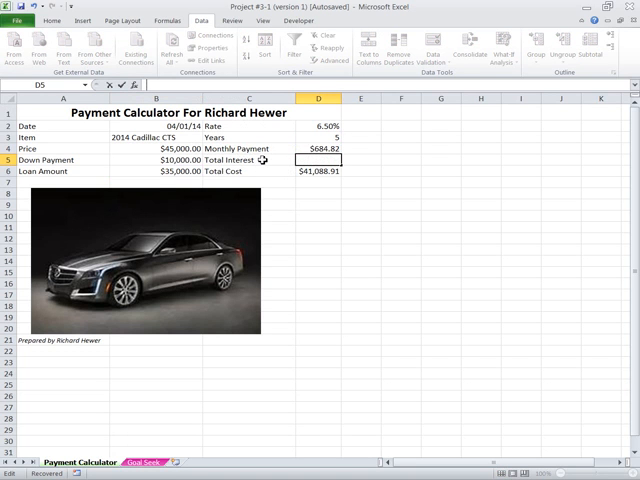
Select the Total Interest and Total Cost results in D5 and D6 for clearing
left_click(318, 170)
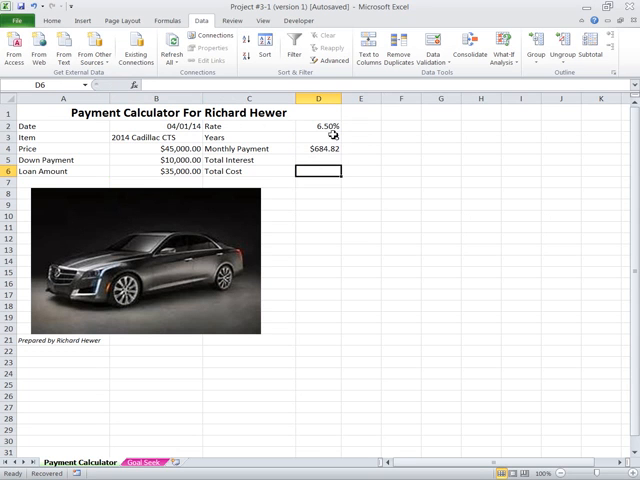
left_click(318, 137)
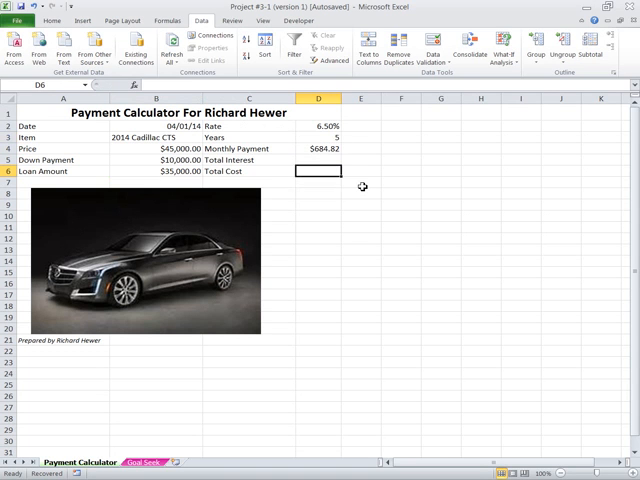
Build Total Cost from years*12*monthly payment, then begin Total Interest as =D6-
type("=")
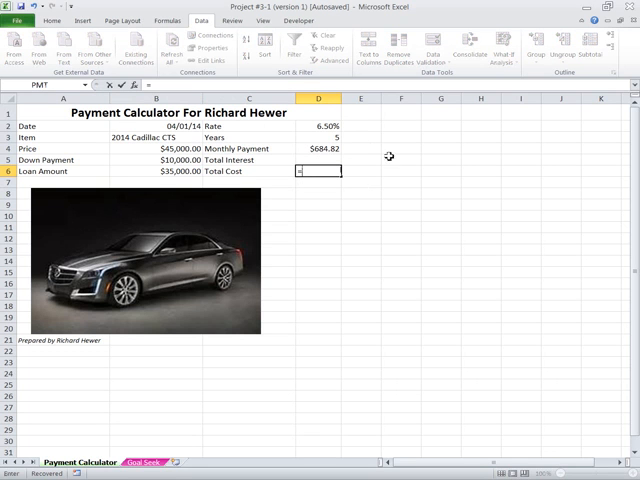
left_click(318, 137)
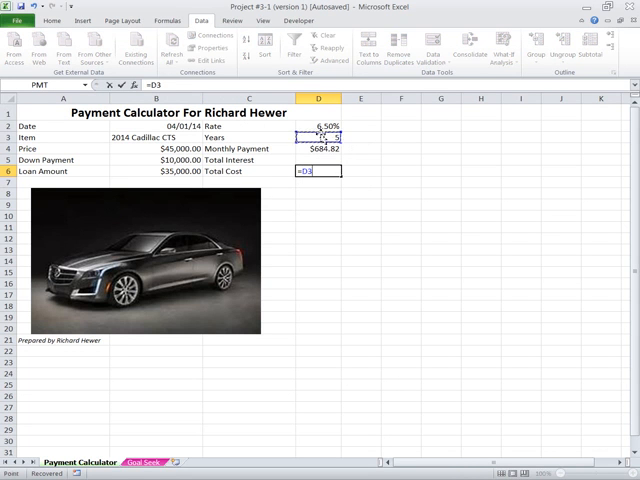
type("*12")
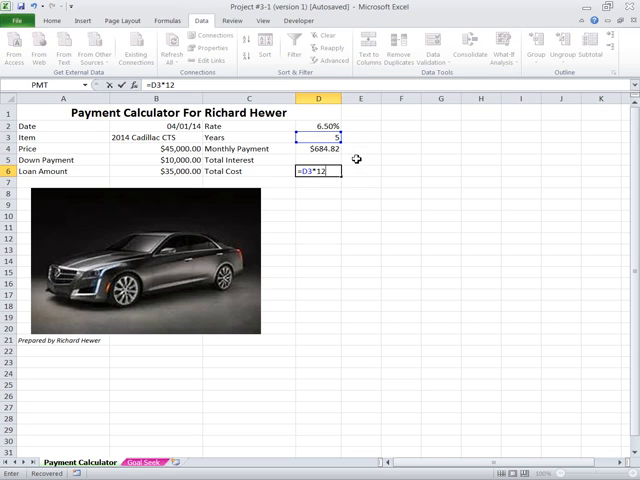
type("*")
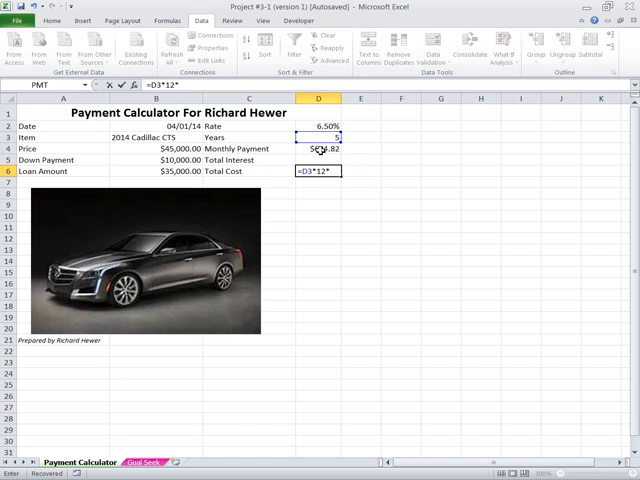
left_click(318, 148)
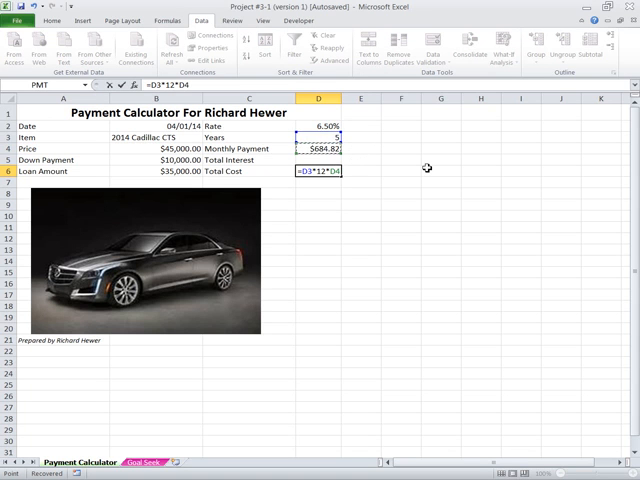
type("+")
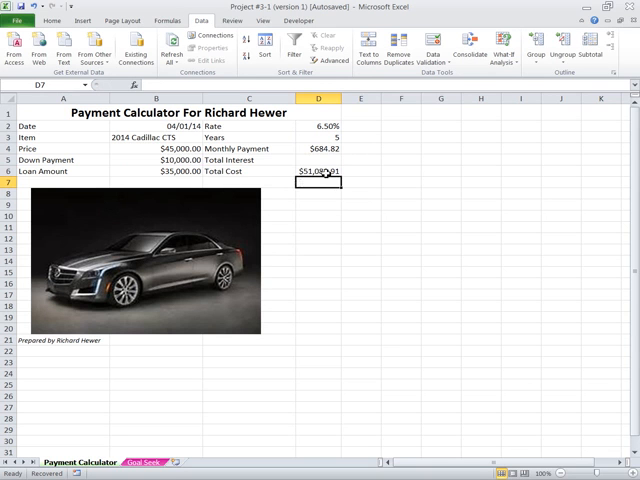
left_click(318, 160)
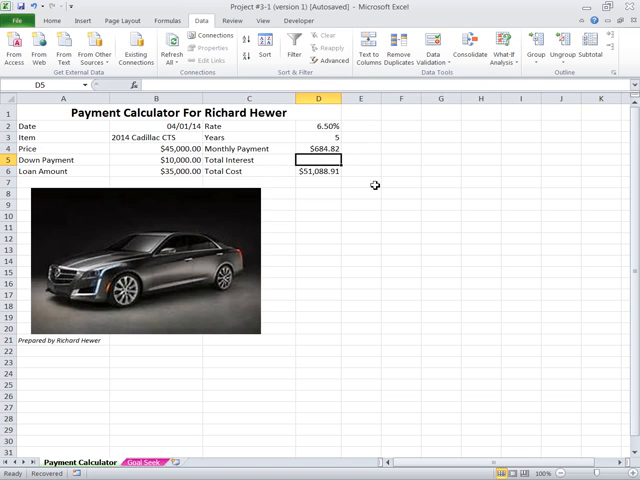
mouse_move(374, 181)
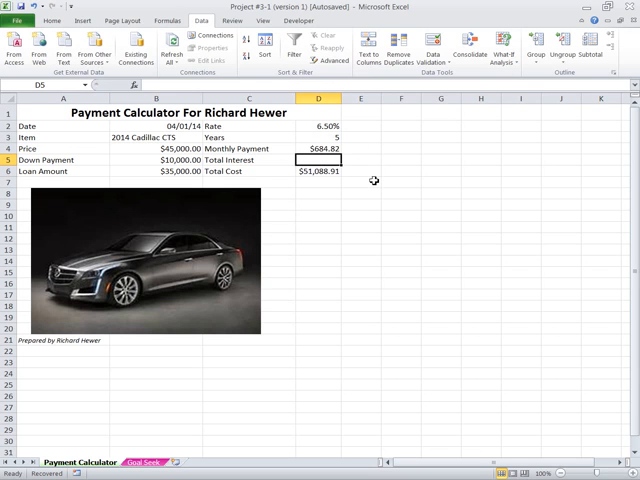
type("=D6")
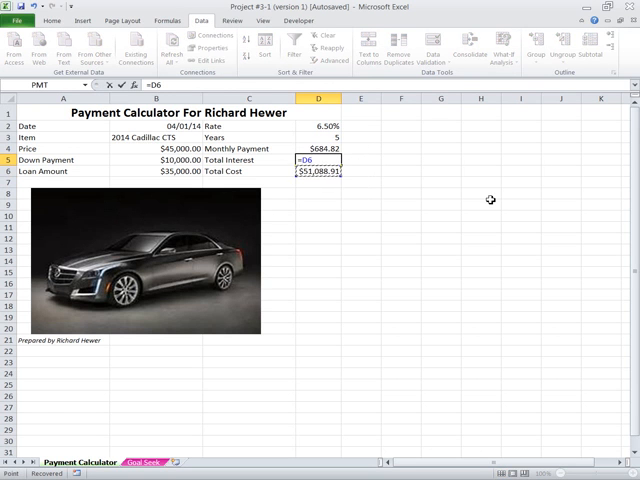
type("-")
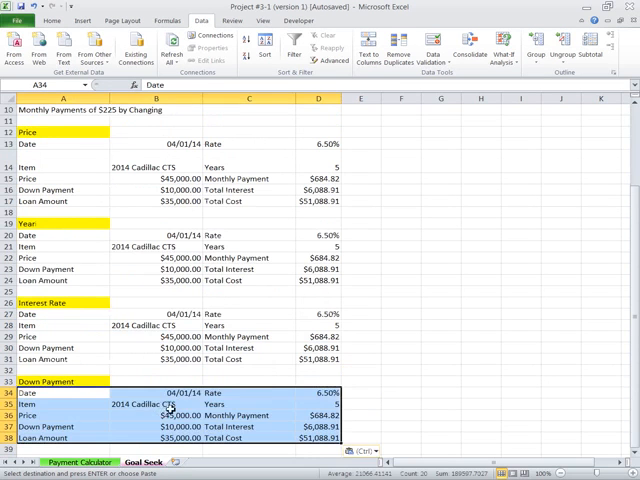
Scroll up the Goal Seek sheet to view the four calculator copies
scroll("up", 3)
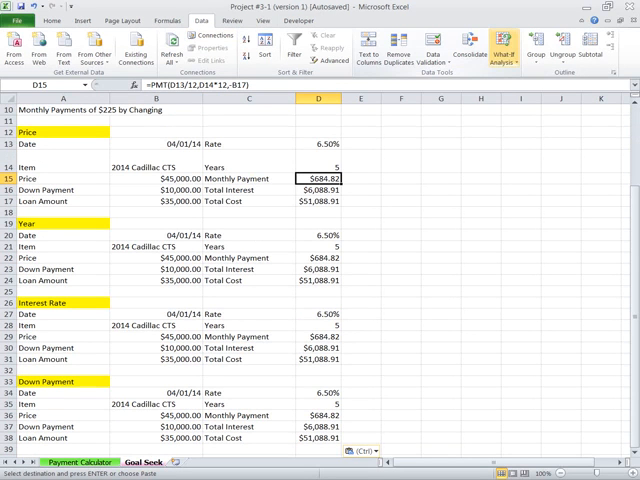
Goal Seek the Price block's payment to 225 by changing B15, giving $21,499.45
left_click(504, 54)
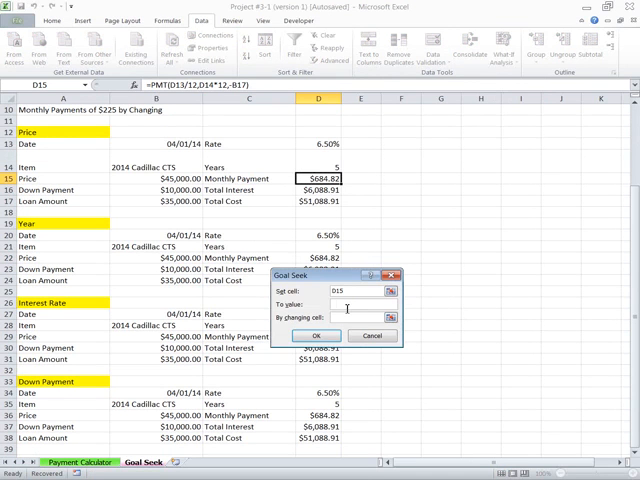
type("225")
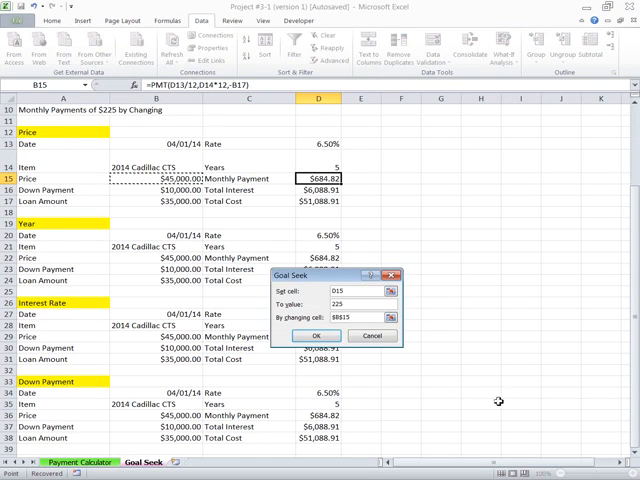
left_click(317, 335)
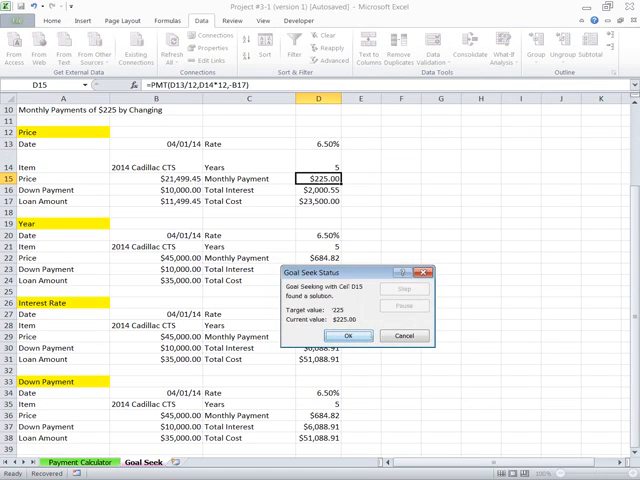
left_click(348, 335)
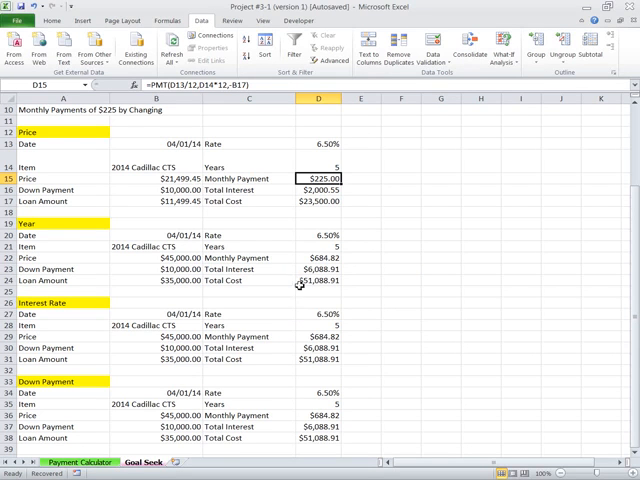
Goal Seek payment D22 to 225 by changing years D21, giving 28.52 years
left_click(318, 258)
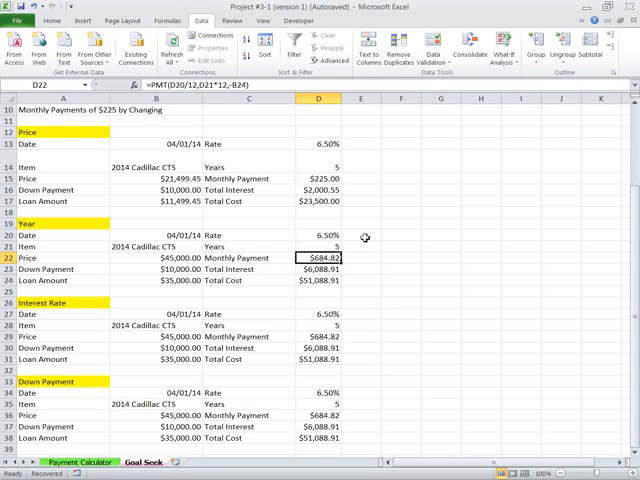
left_click(498, 50)
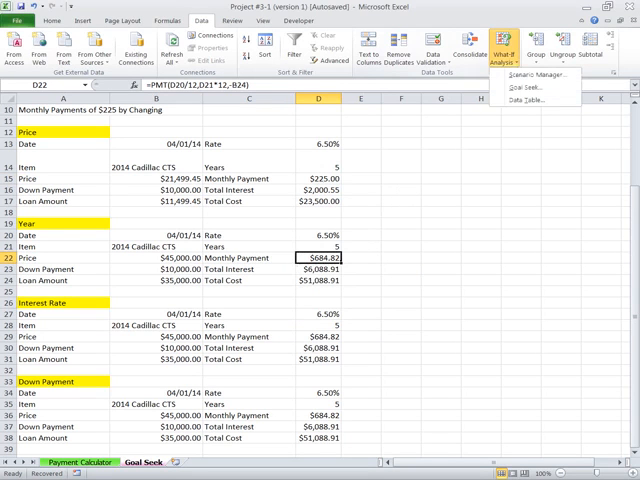
left_click(534, 81)
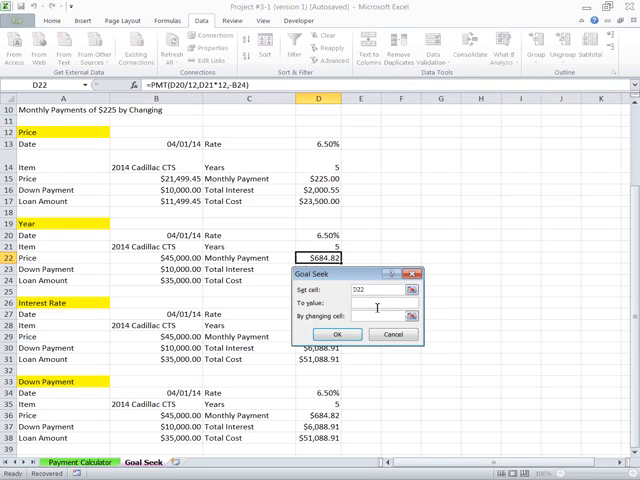
type("225")
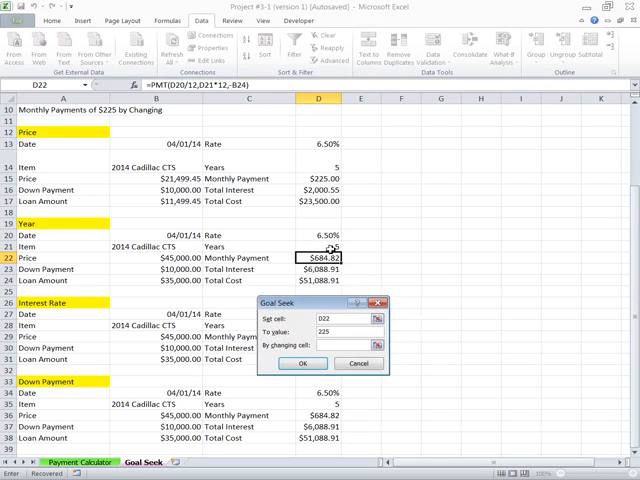
left_click(313, 244)
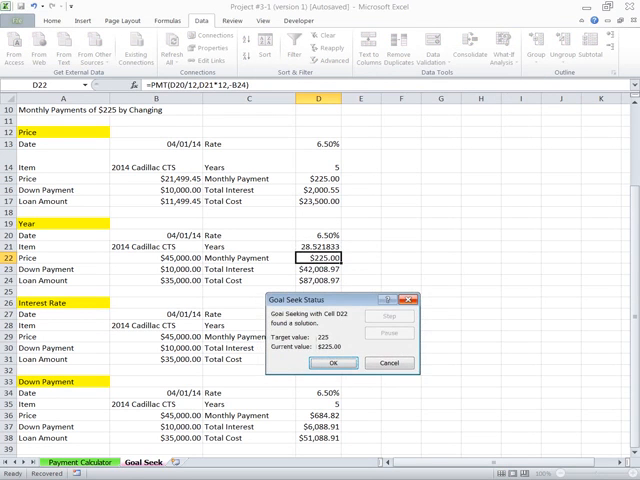
left_click(333, 362)
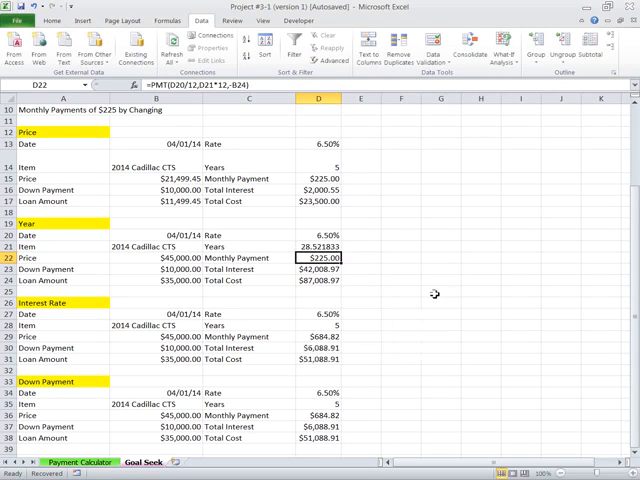
left_click(440, 278)
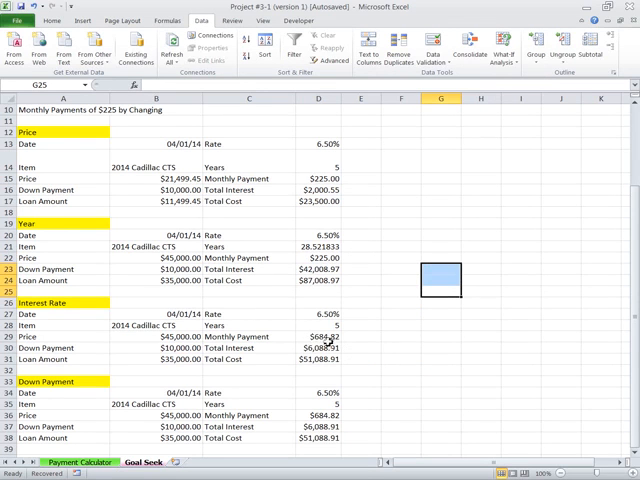
Goal Seek payment D29 to 225 by changing the rate in D27, giving -32.64%
left_click(318, 328)
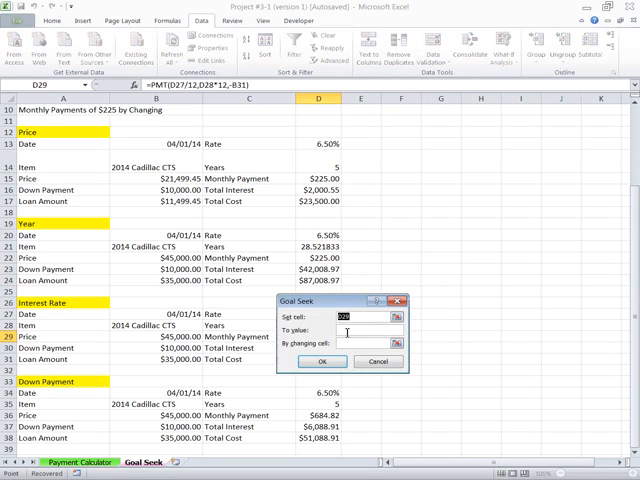
type("225")
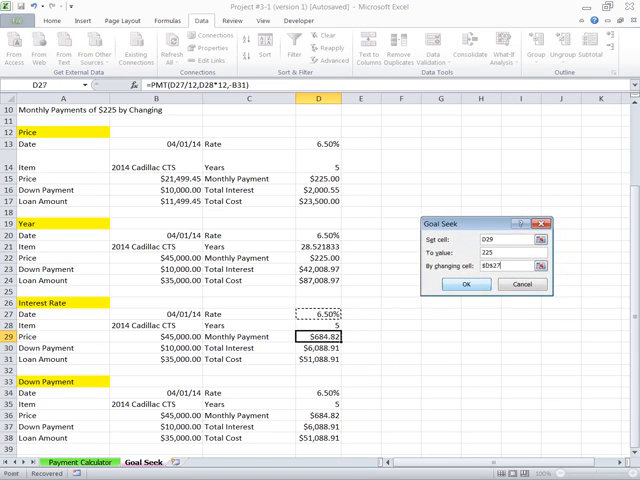
left_click(467, 284)
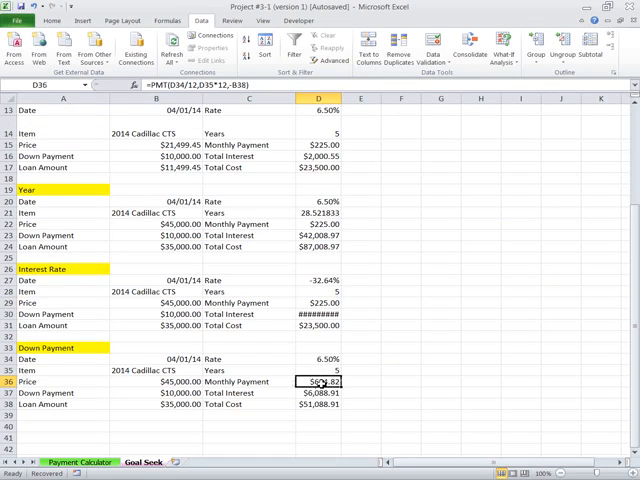
Goal Seek payment D36 to 225 by changing down payment B37, giving $33,500.55
left_click(498, 50)
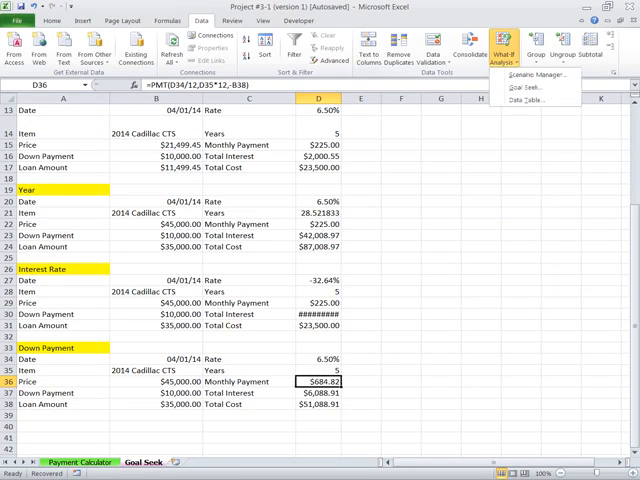
left_click(521, 88)
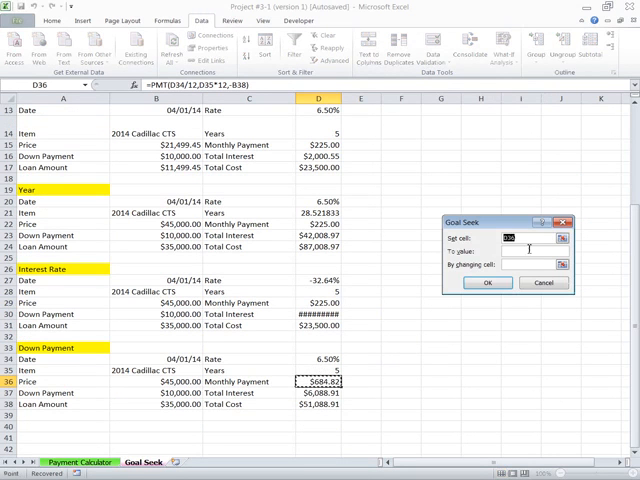
type("24")
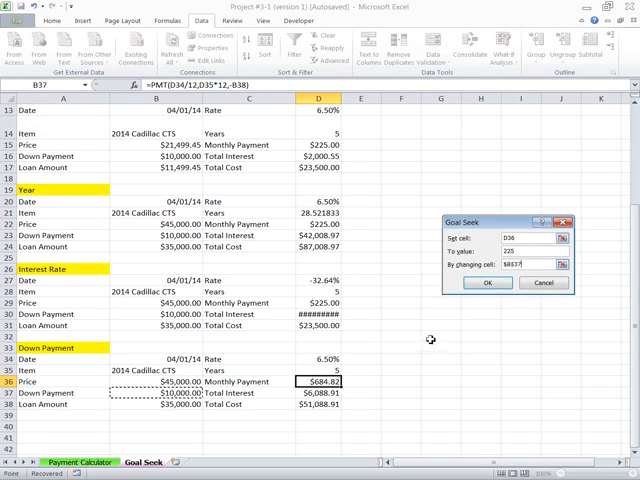
left_click(489, 283)
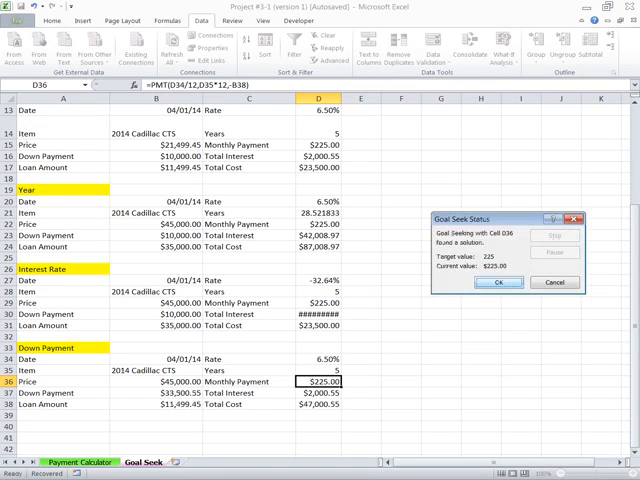
left_click(500, 282)
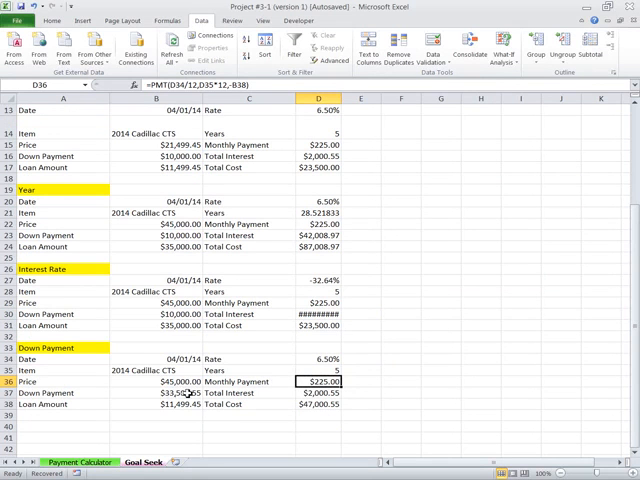
mouse_move(288, 390)
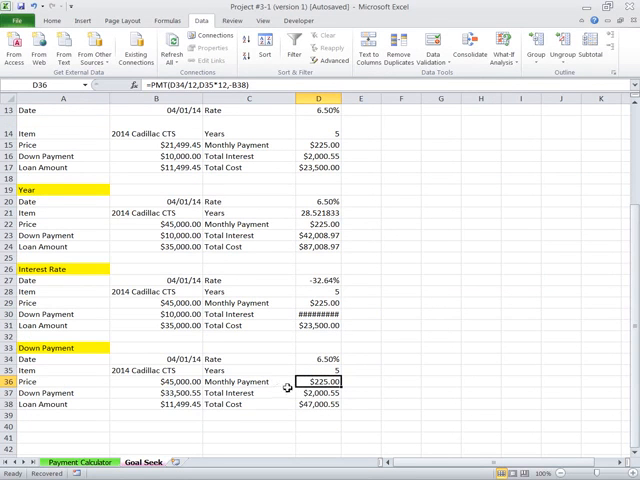